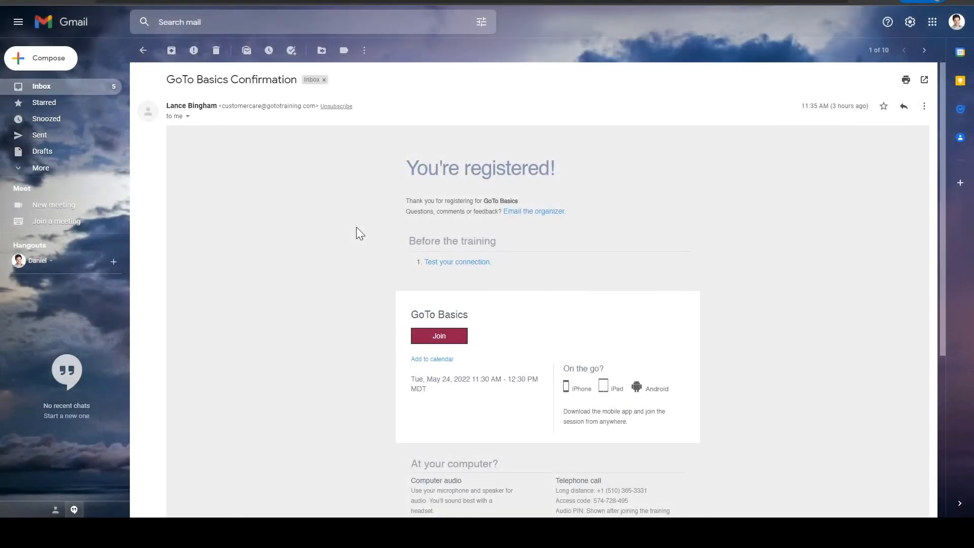
- Follow the Join link in the GoTo Basics registration confirmation email
{"action": "left_click", "coordinate": [439, 335]}
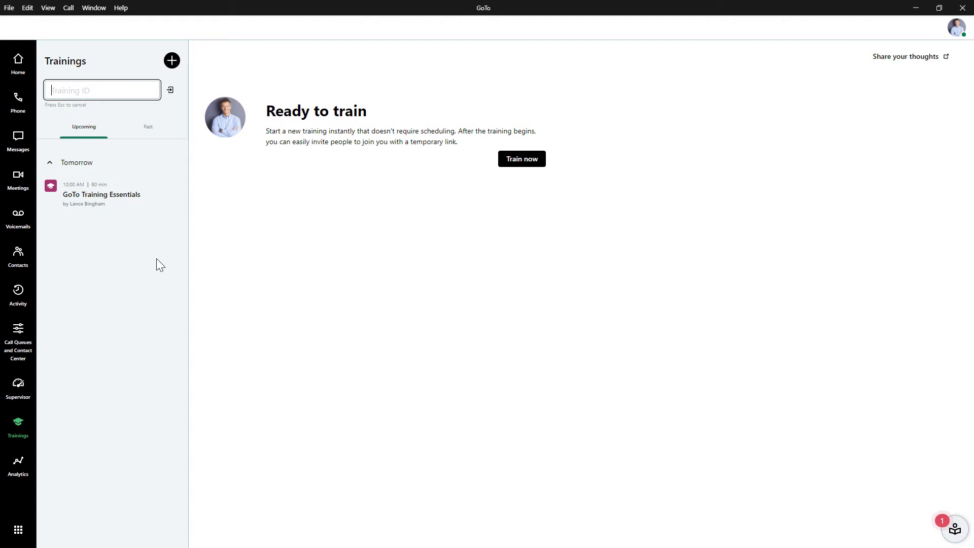
- Choose Train now in the Trainings section to set up an instant session
{"action": "left_click", "coordinate": [102, 89]}
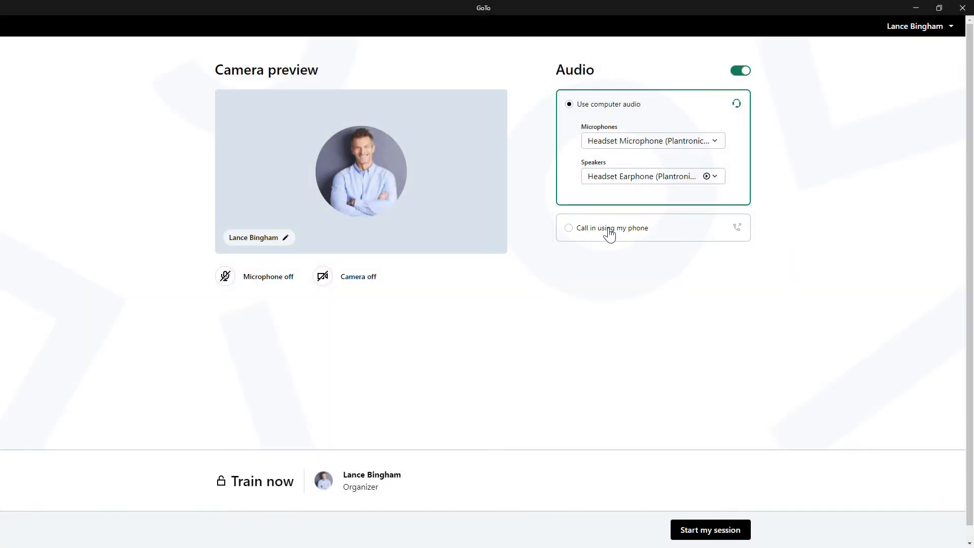
- Preview phone dial-in, revert to computer audio, and start the training session
{"action": "left_click", "coordinate": [568, 227]}
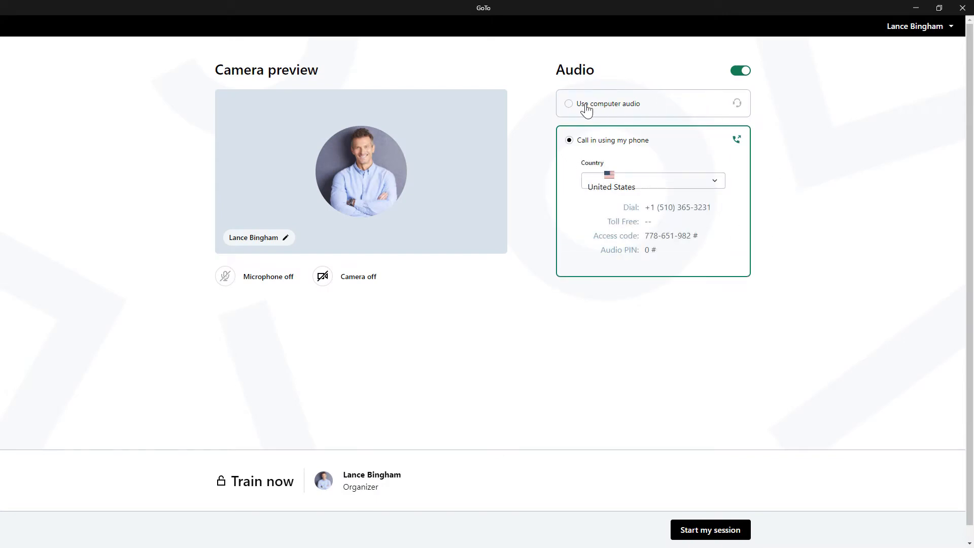
{"action": "left_click", "coordinate": [568, 103]}
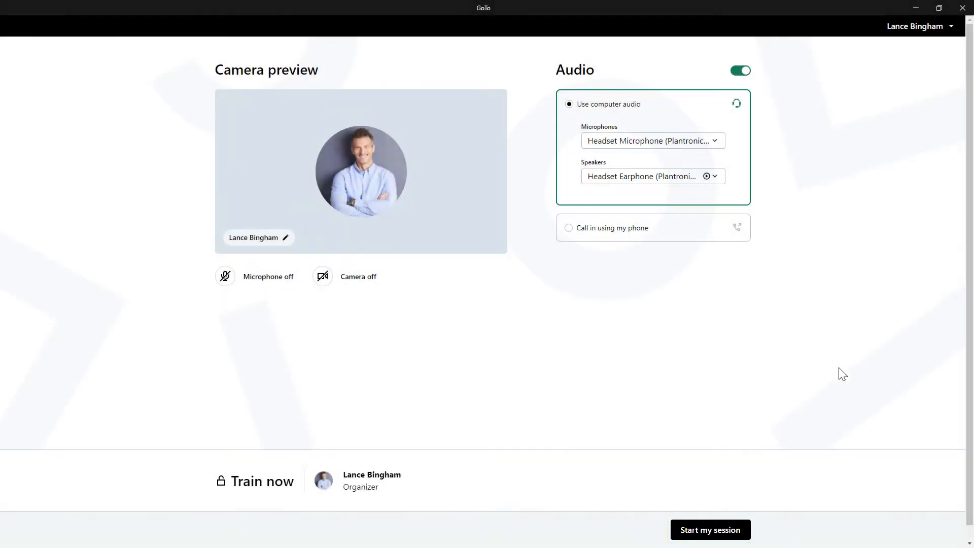
{"action": "left_click", "coordinate": [709, 529]}
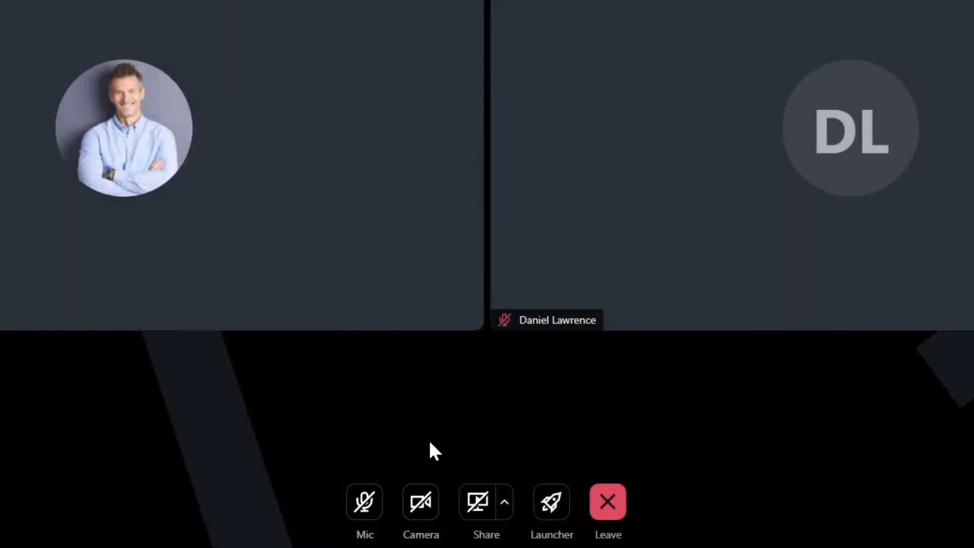
- Unmute the organizer's microphone and bring up the screen-share picker
{"action": "left_click", "coordinate": [364, 501]}
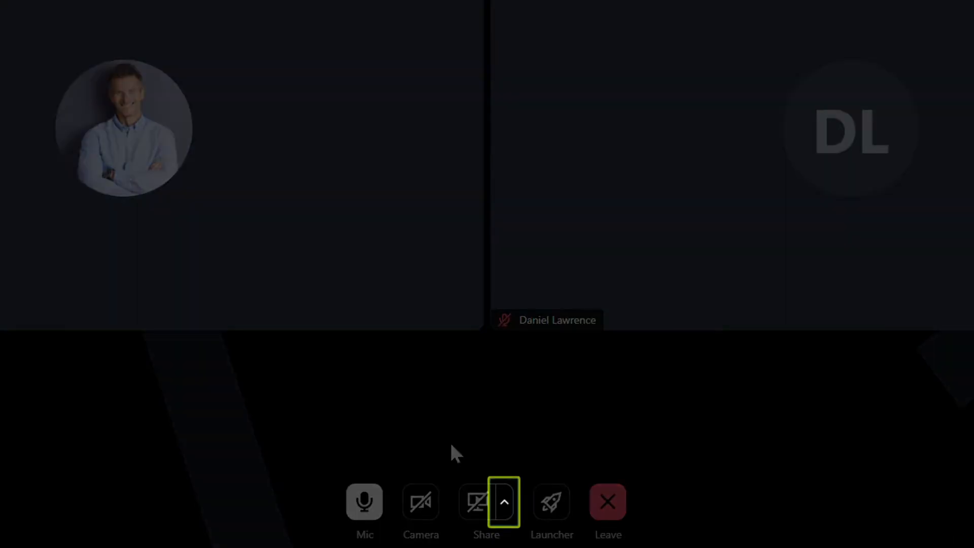
{"action": "left_click", "coordinate": [503, 501]}
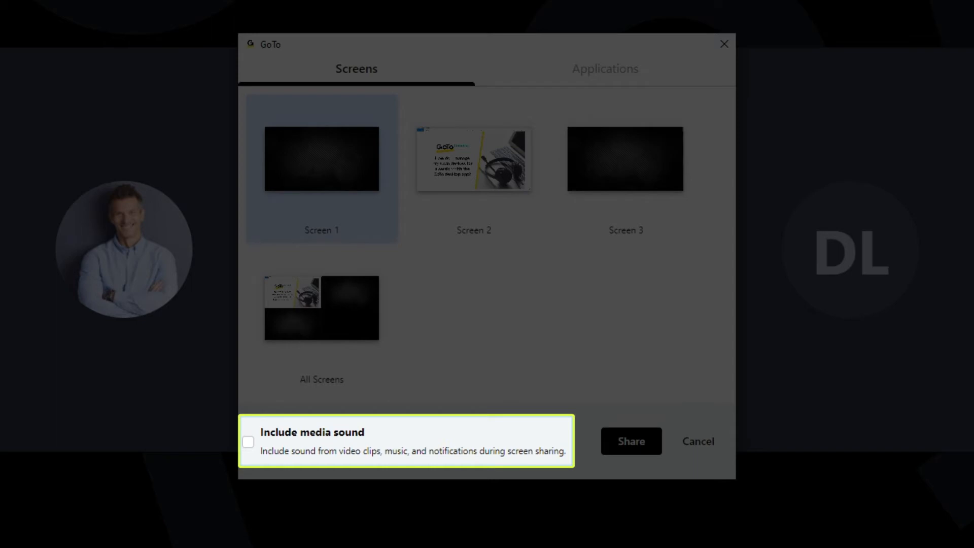
- Share Screen 2 from the sharing picker
{"action": "left_click", "coordinate": [474, 159]}
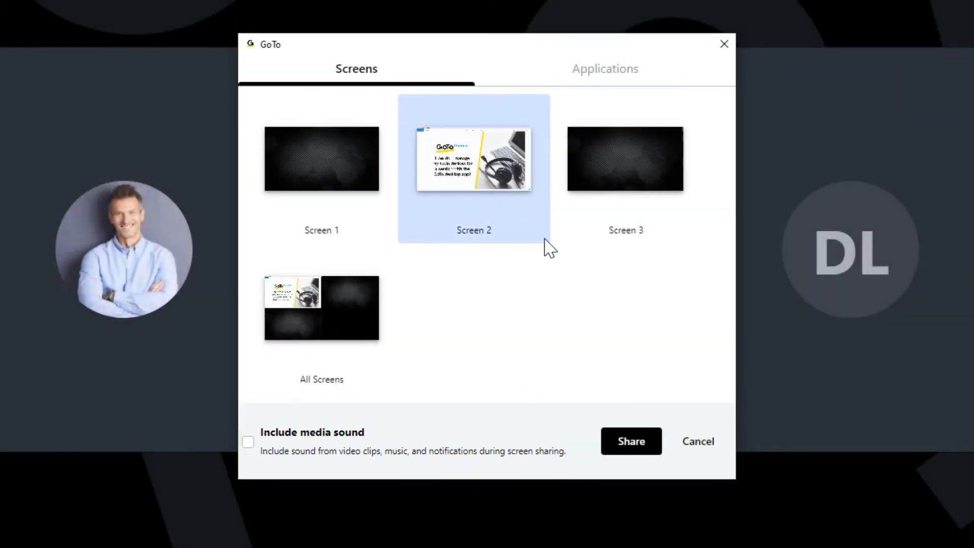
{"action": "left_click", "coordinate": [697, 441]}
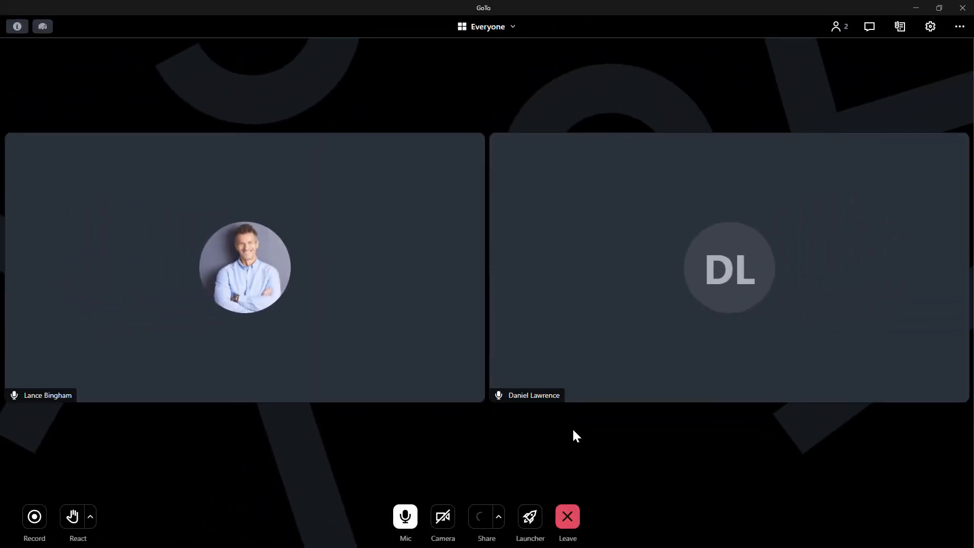
- Try the Who's talking and Hide everyone layouts, then return to Everyone
{"action": "left_click", "coordinate": [485, 515]}
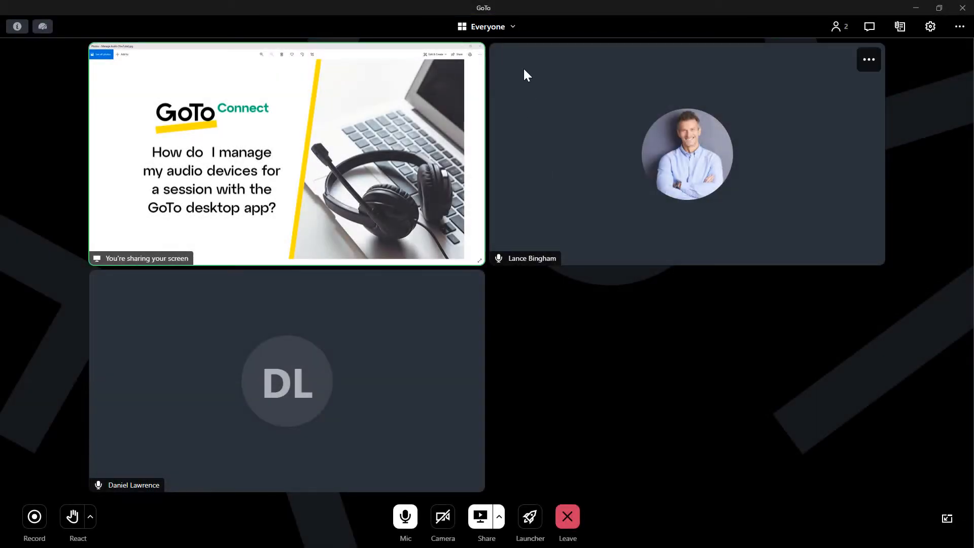
{"action": "left_click", "coordinate": [487, 26]}
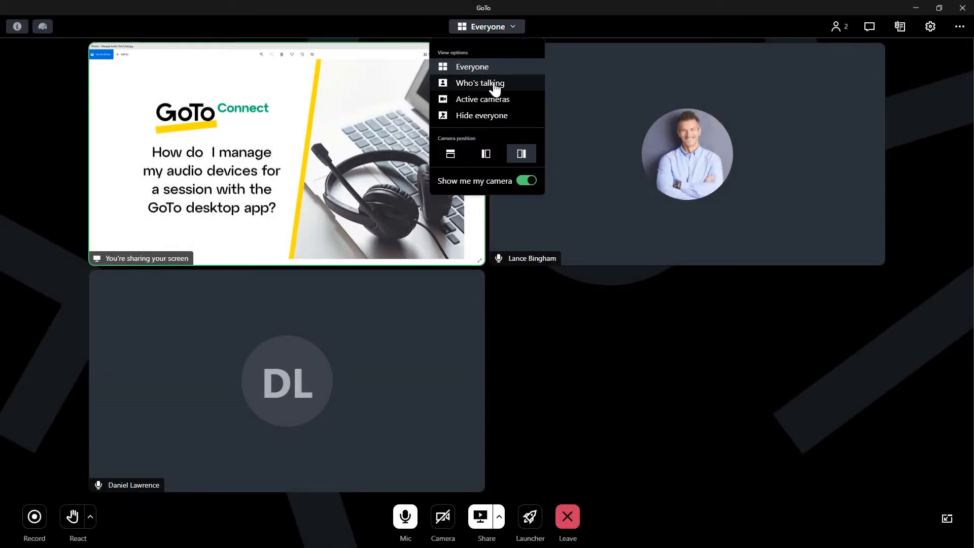
{"action": "left_click", "coordinate": [480, 83]}
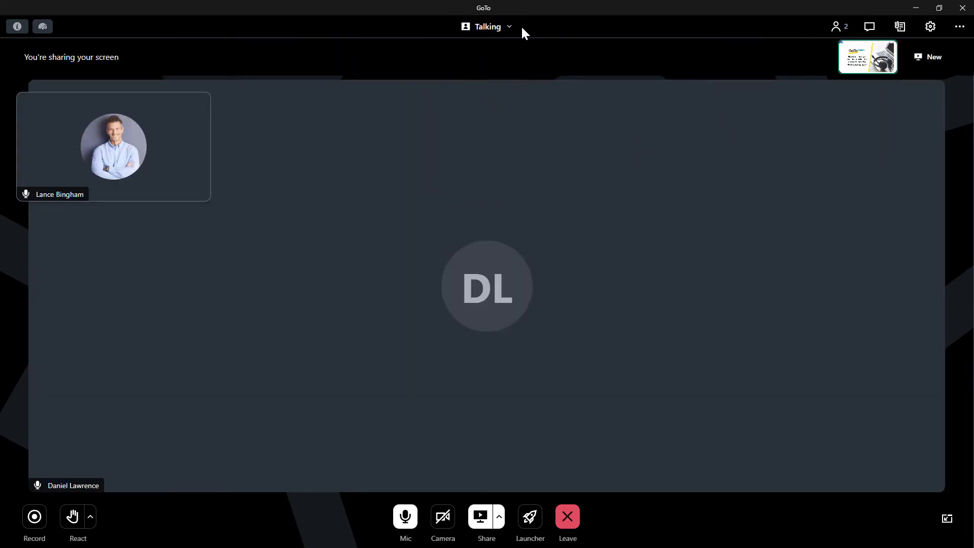
{"action": "left_click", "coordinate": [485, 25]}
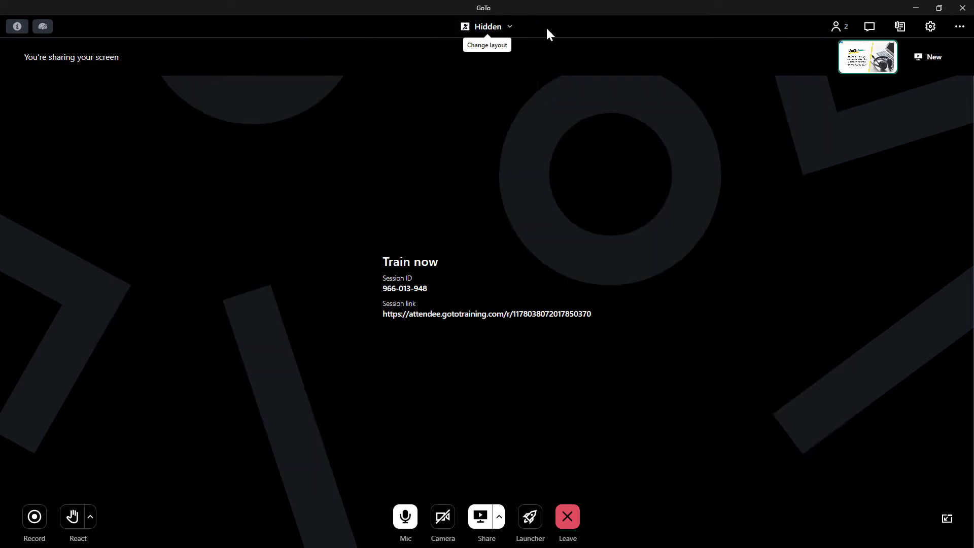
{"action": "left_click", "coordinate": [487, 26]}
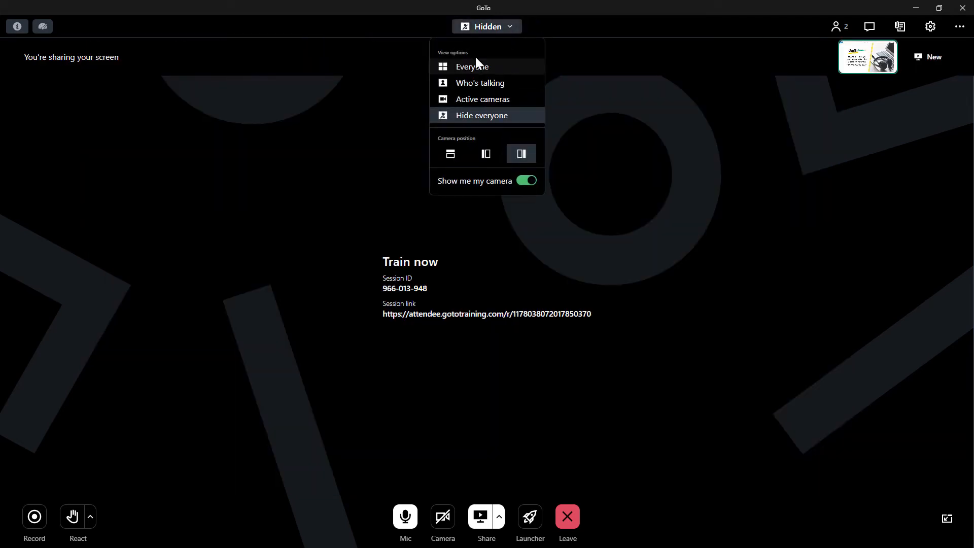
{"action": "left_click", "coordinate": [471, 67]}
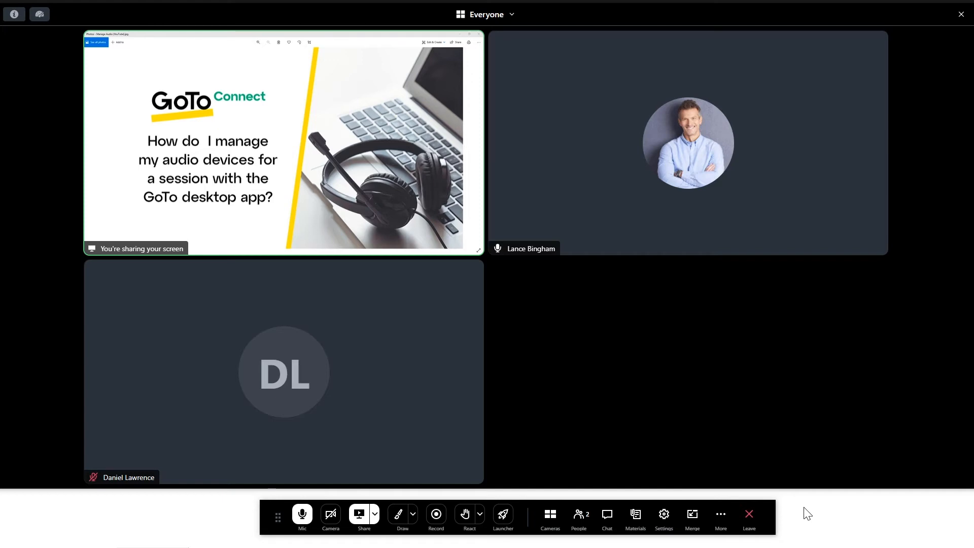
- Open the expanded full-screen toolbar with Draw tools, then Merge back
{"action": "left_click", "coordinate": [402, 517]}
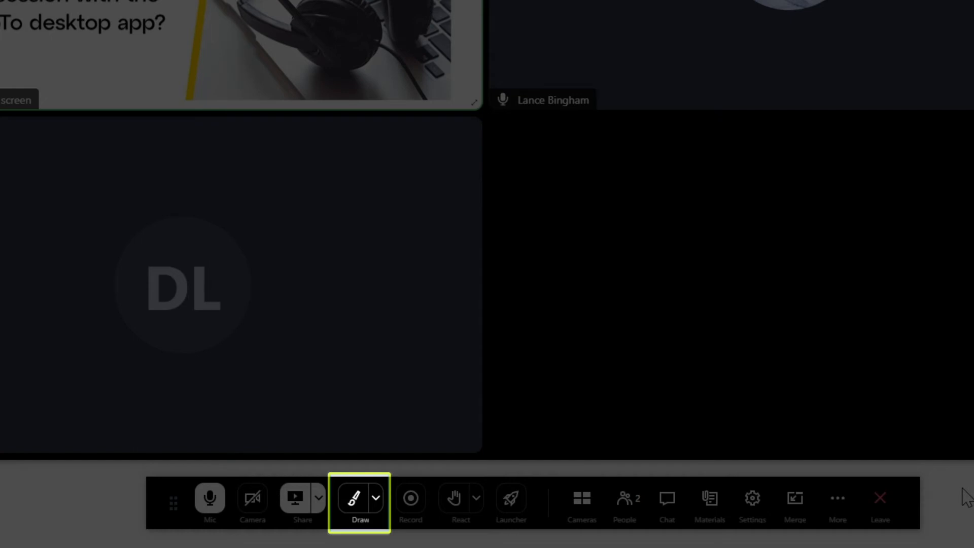
{"action": "left_click", "coordinate": [359, 497]}
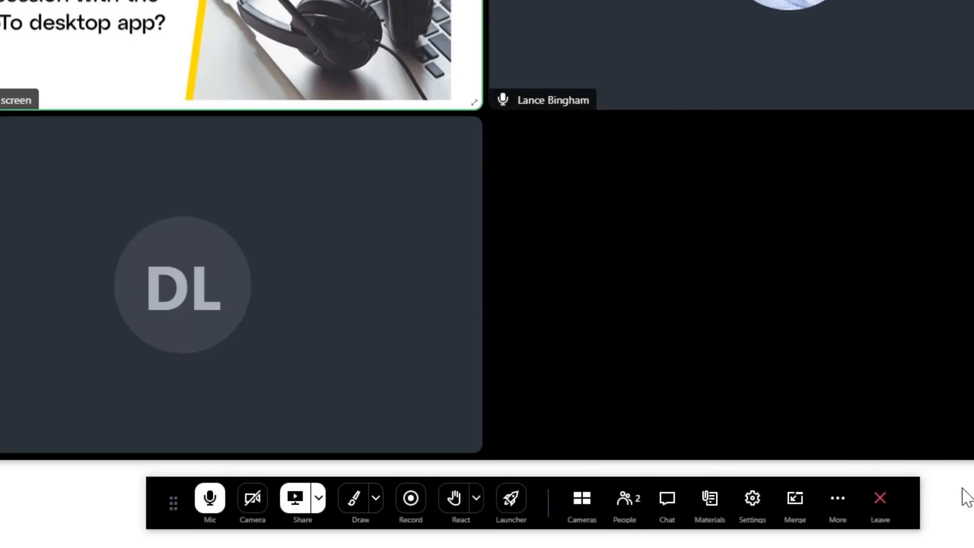
{"action": "left_click", "coordinate": [794, 497]}
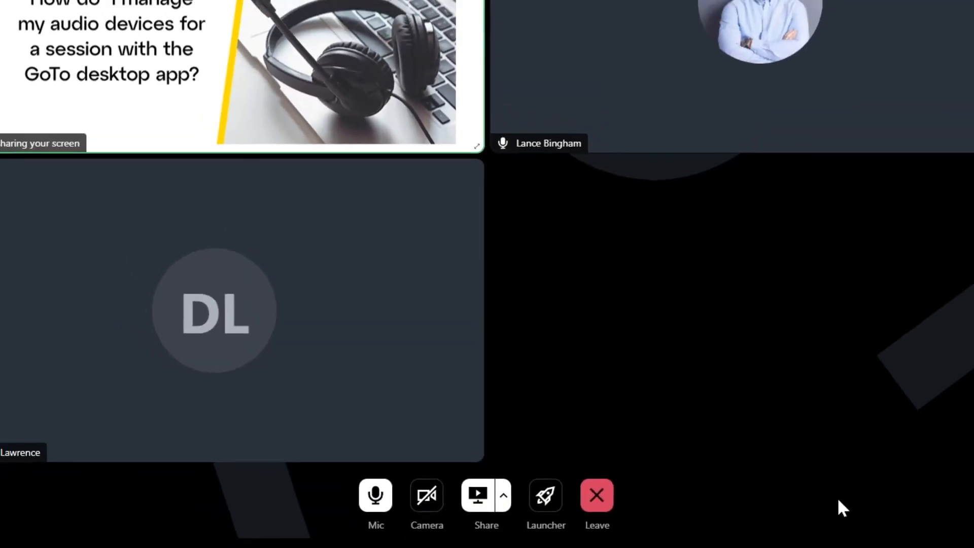
- Explore the sharing options and bottom toolbar buttons
{"action": "left_click", "coordinate": [486, 516]}
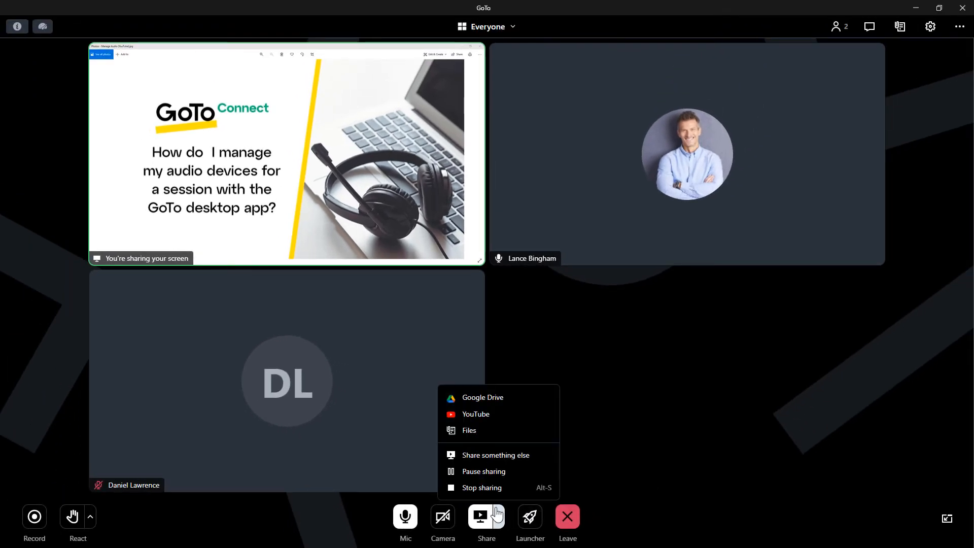
{"action": "left_click", "coordinate": [482, 487]}
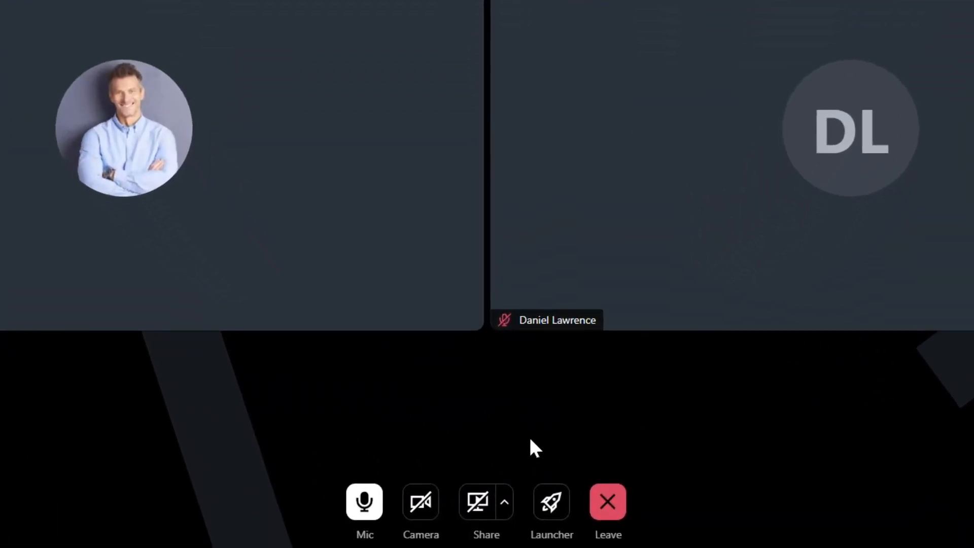
{"action": "left_click", "coordinate": [550, 501]}
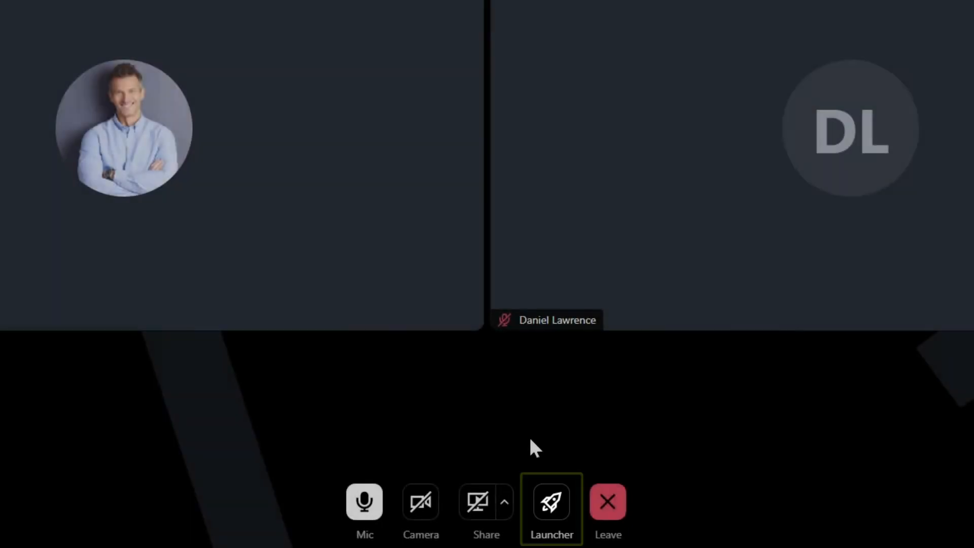
{"action": "left_click", "coordinate": [551, 502]}
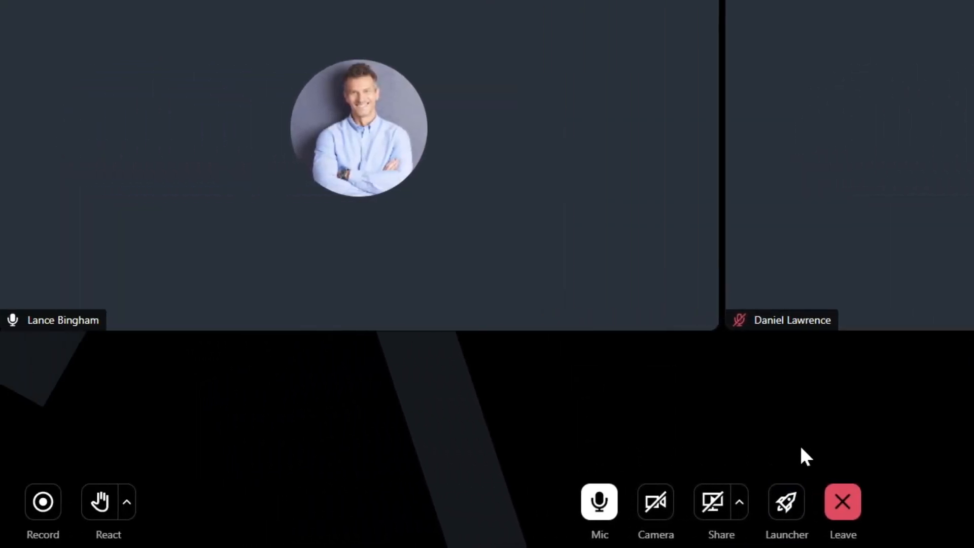
{"action": "left_click", "coordinate": [42, 501]}
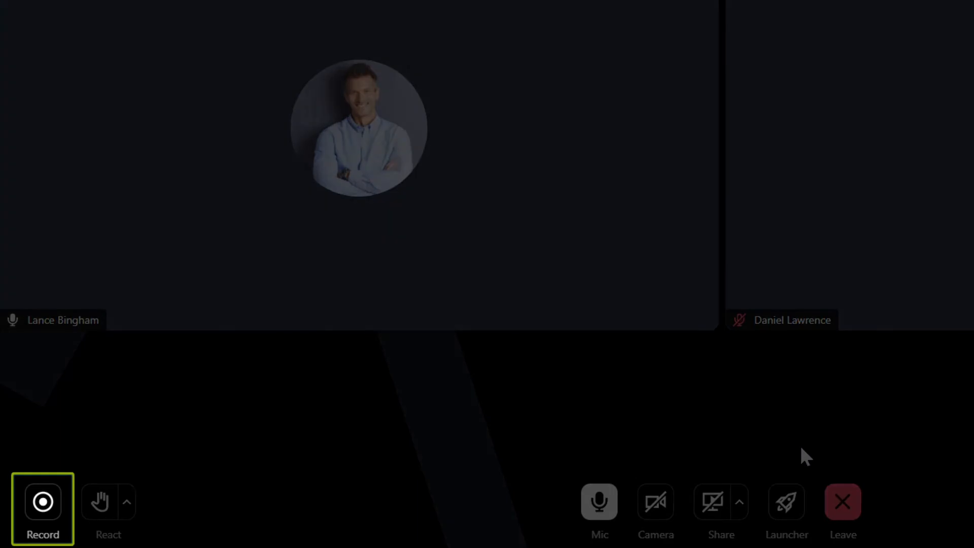
{"action": "left_click", "coordinate": [99, 502]}
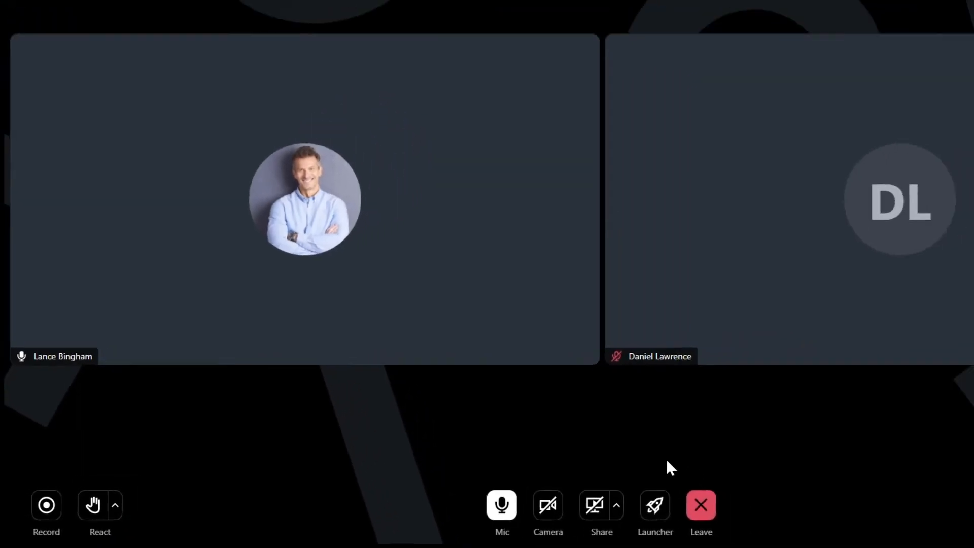
- Send a thumbs-up quick reaction from the React menu
{"action": "left_click", "coordinate": [114, 504]}
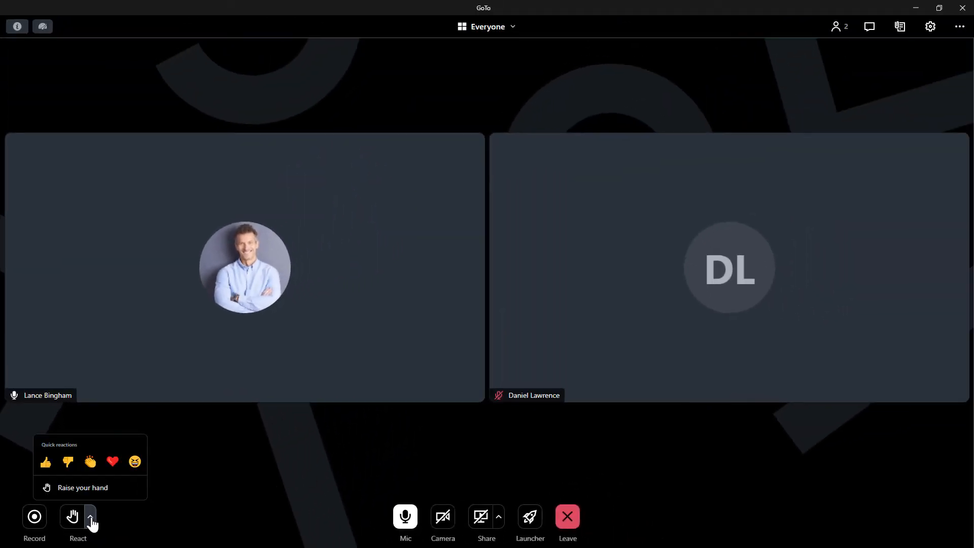
{"action": "left_click", "coordinate": [44, 461]}
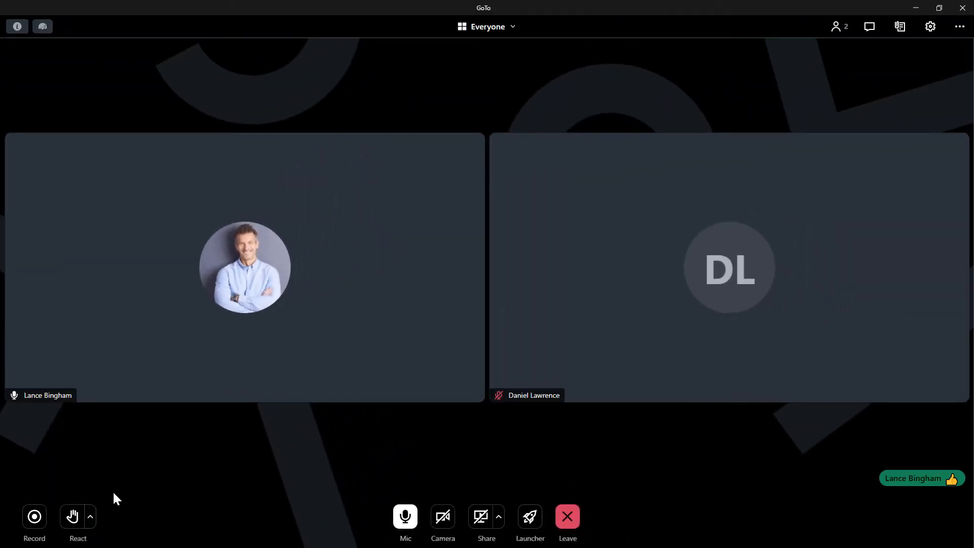
{"action": "left_click", "coordinate": [17, 26]}
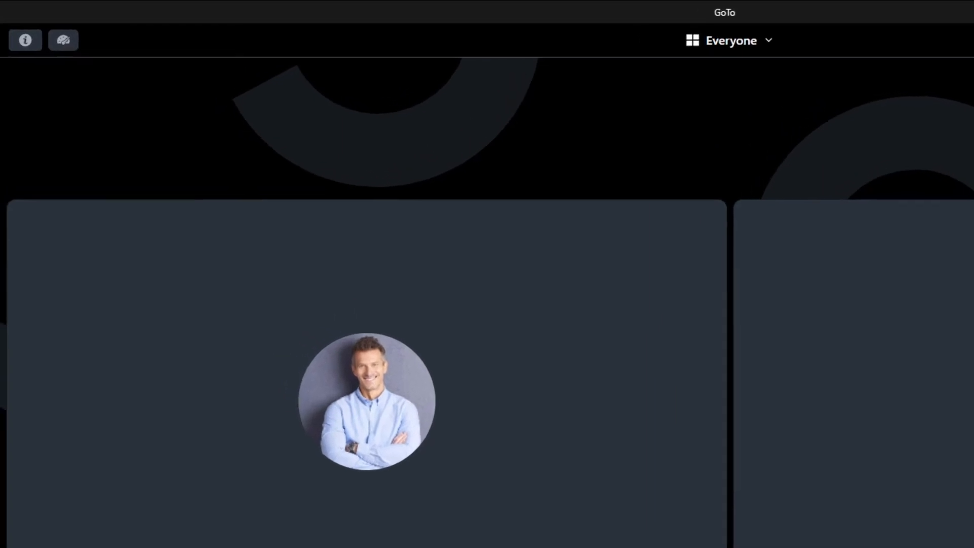
{"action": "left_click", "coordinate": [25, 40]}
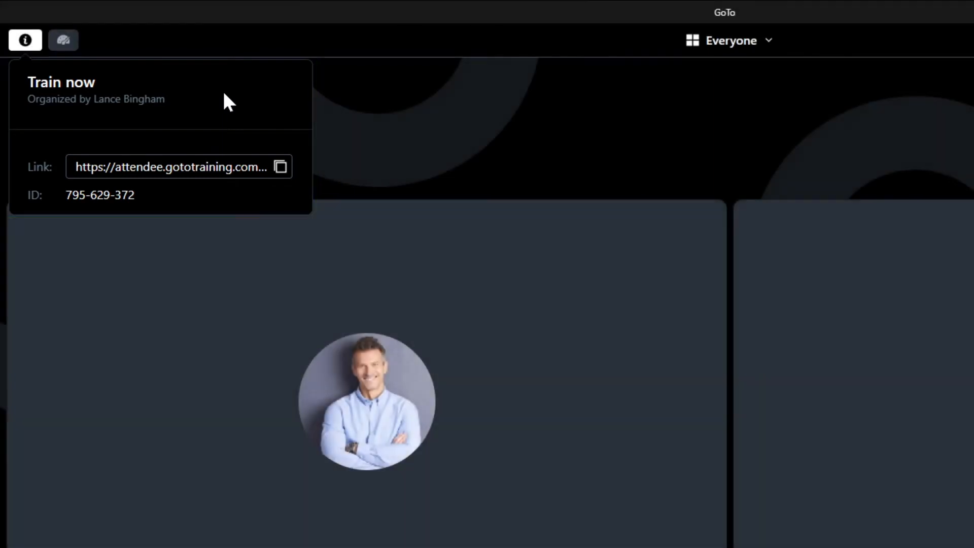
{"action": "left_click", "coordinate": [63, 40]}
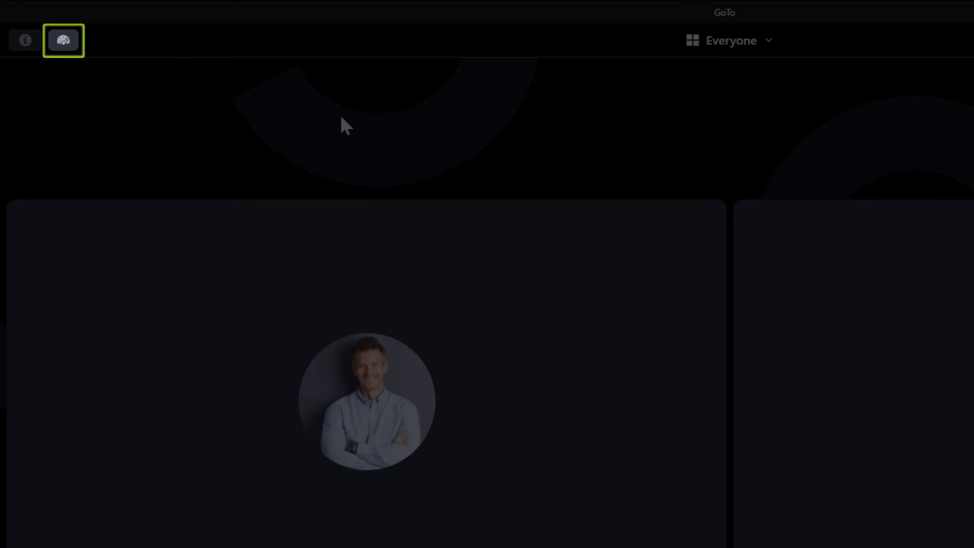
{"action": "left_click", "coordinate": [62, 39]}
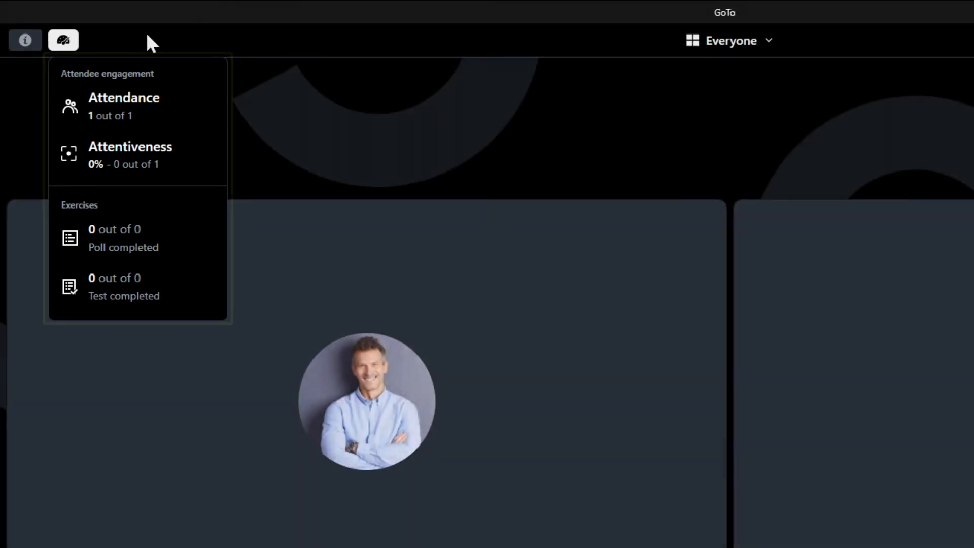
{"action": "left_click", "coordinate": [62, 39]}
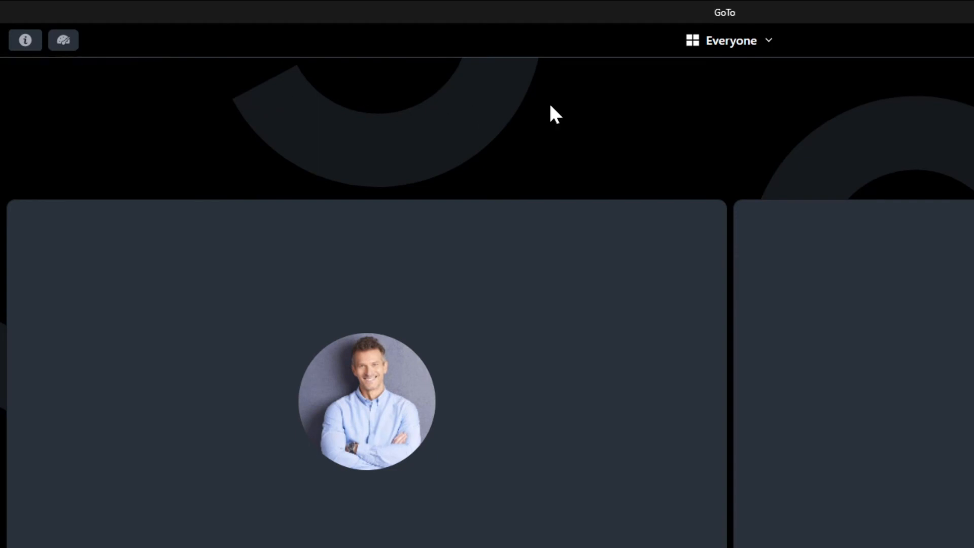
{"action": "left_click", "coordinate": [728, 39]}
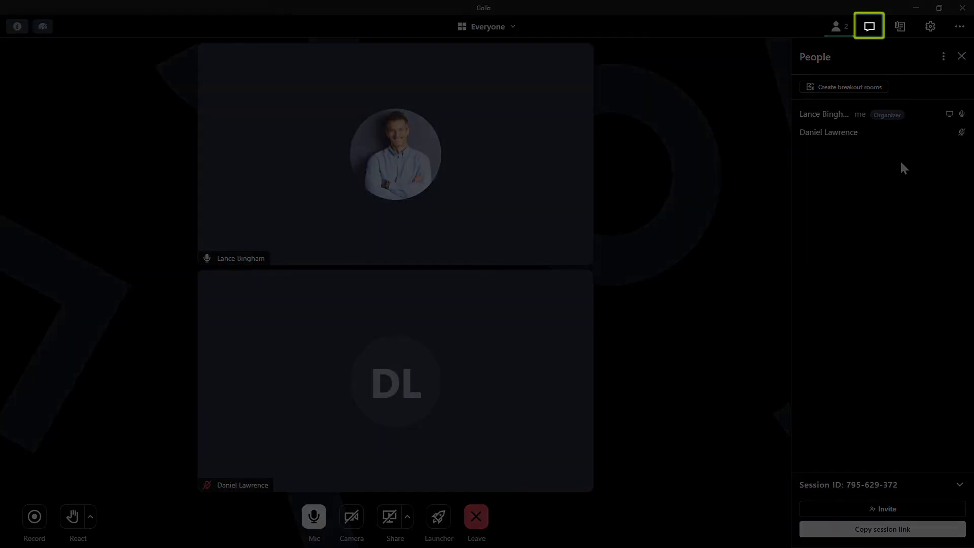
- Open the chat panel, then the Materials panel showing no uploads
{"action": "left_click", "coordinate": [869, 26]}
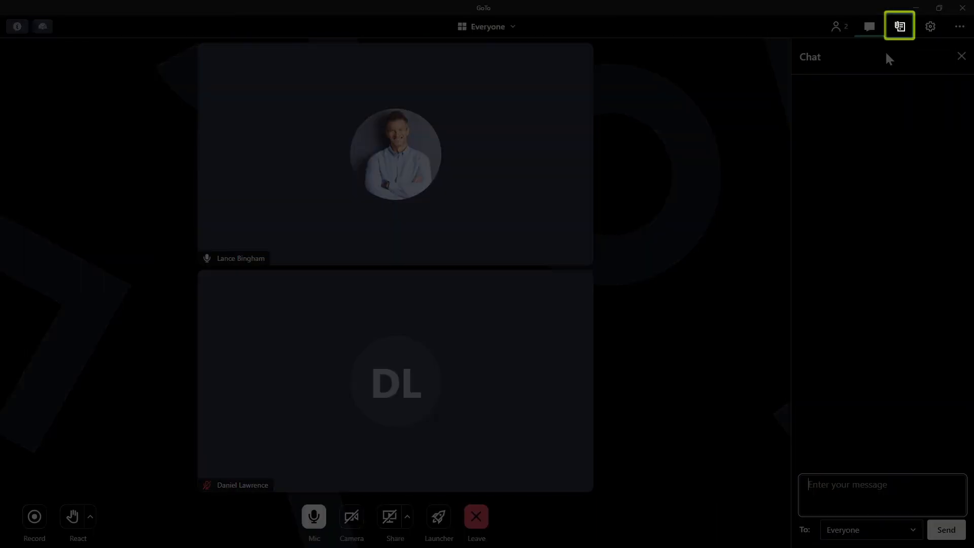
{"action": "left_click", "coordinate": [899, 26]}
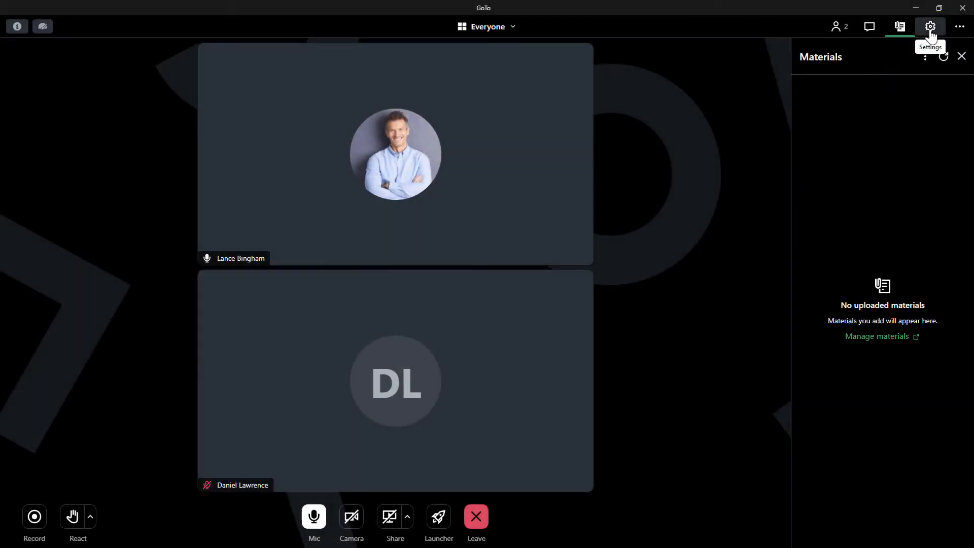
- View the audio and General settings, then close the Settings panel
{"action": "left_click", "coordinate": [930, 26]}
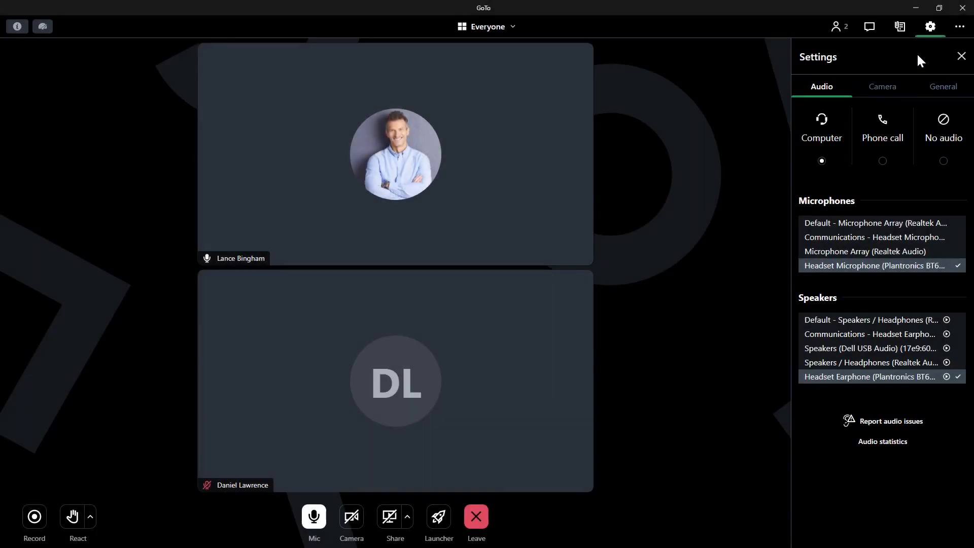
{"action": "left_click", "coordinate": [943, 86]}
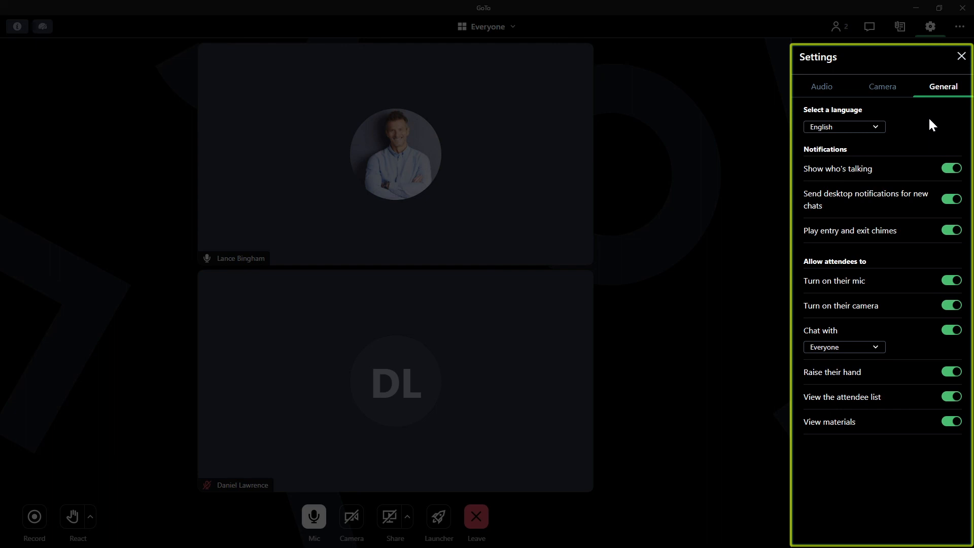
{"action": "mouse_move", "coordinate": [961, 56]}
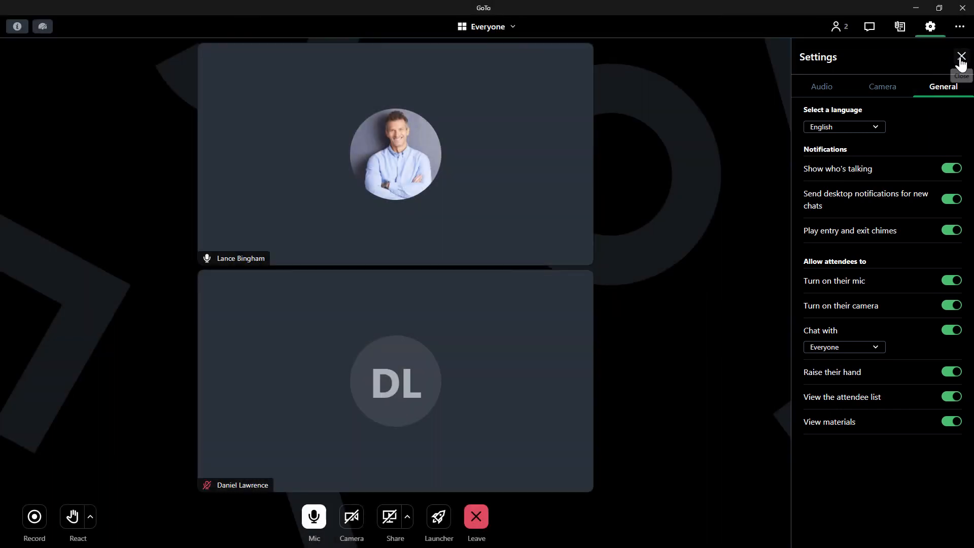
{"action": "left_click", "coordinate": [960, 56]}
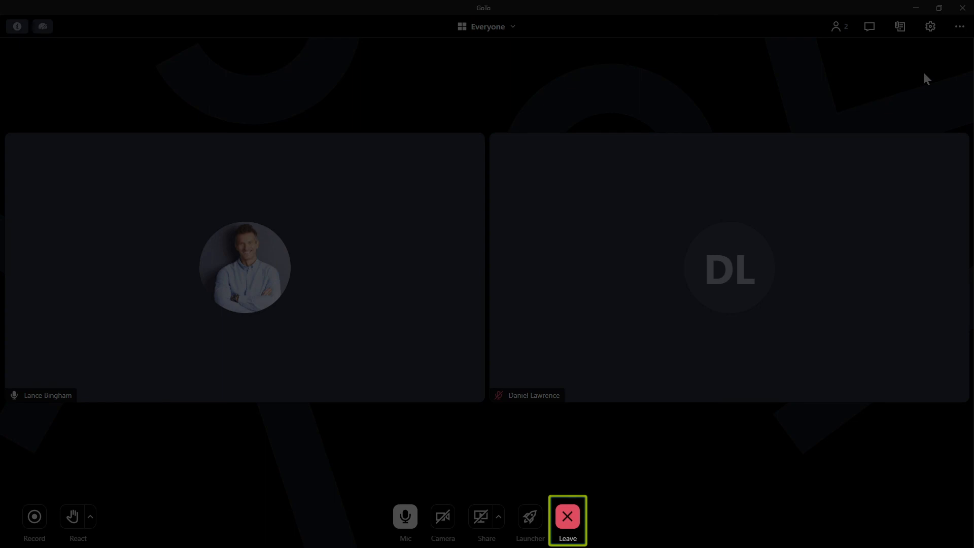
- Bring up the prompt offering to leave the training session or end it for everyone
{"action": "left_click", "coordinate": [567, 516]}
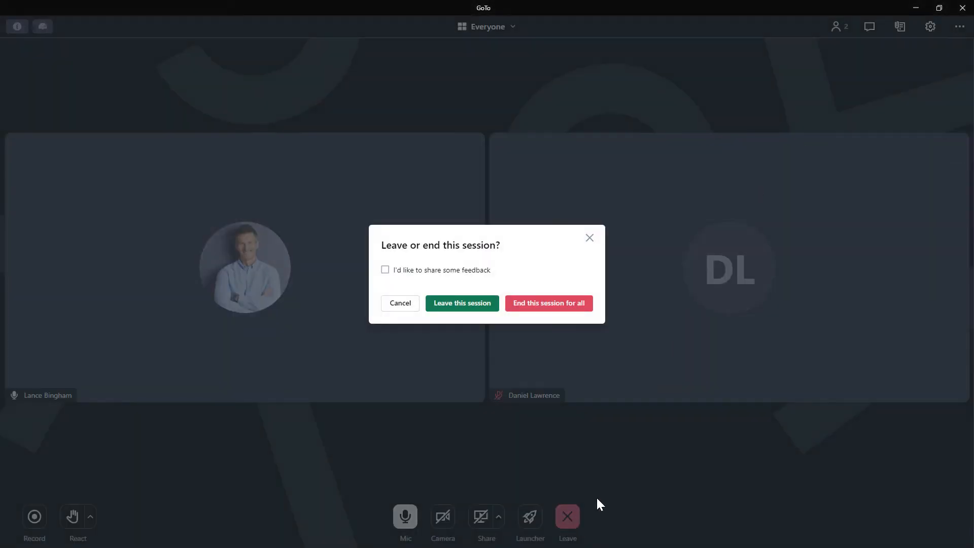